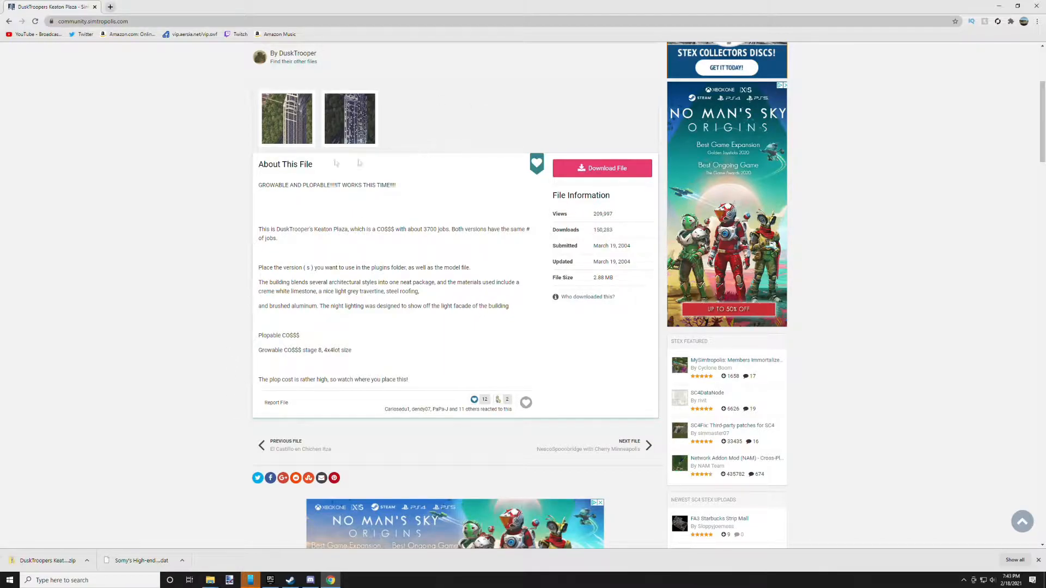
{"action": "mouse_move", "coordinate": [81, 140]}
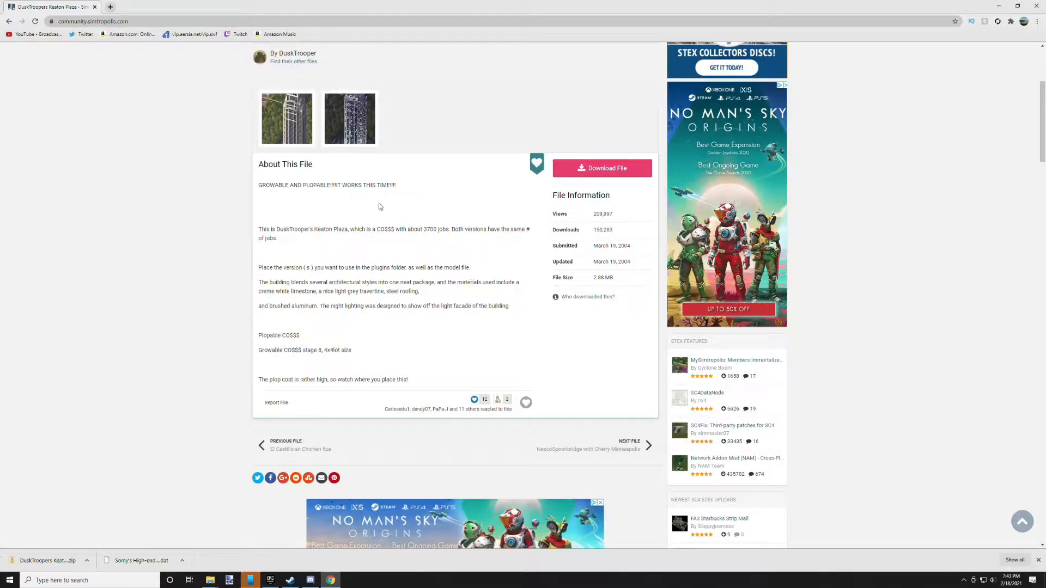
{"action": "mouse_move", "coordinate": [290, 250]}
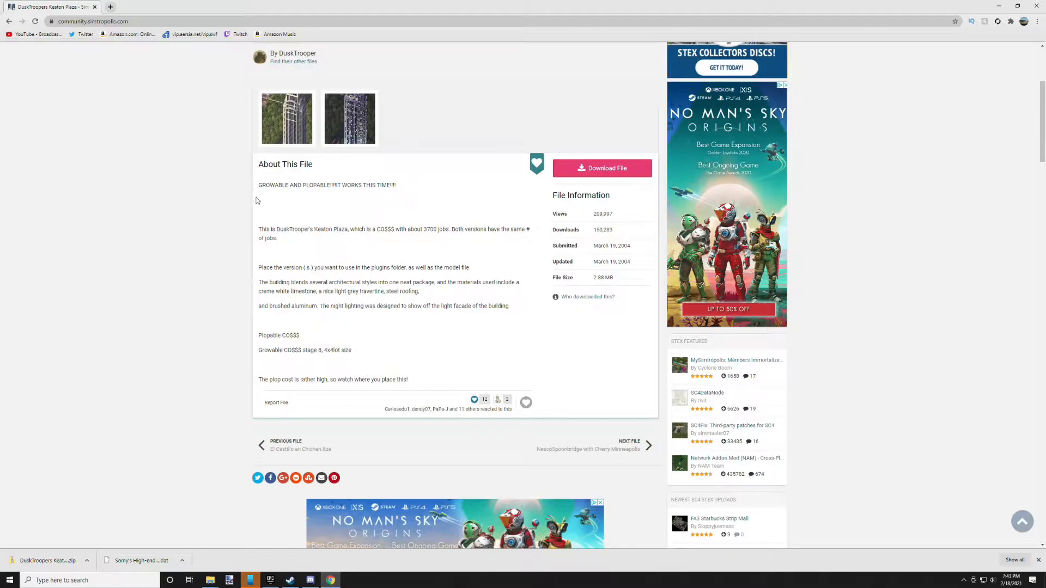
{"action": "mouse_move", "coordinate": [320, 259]}
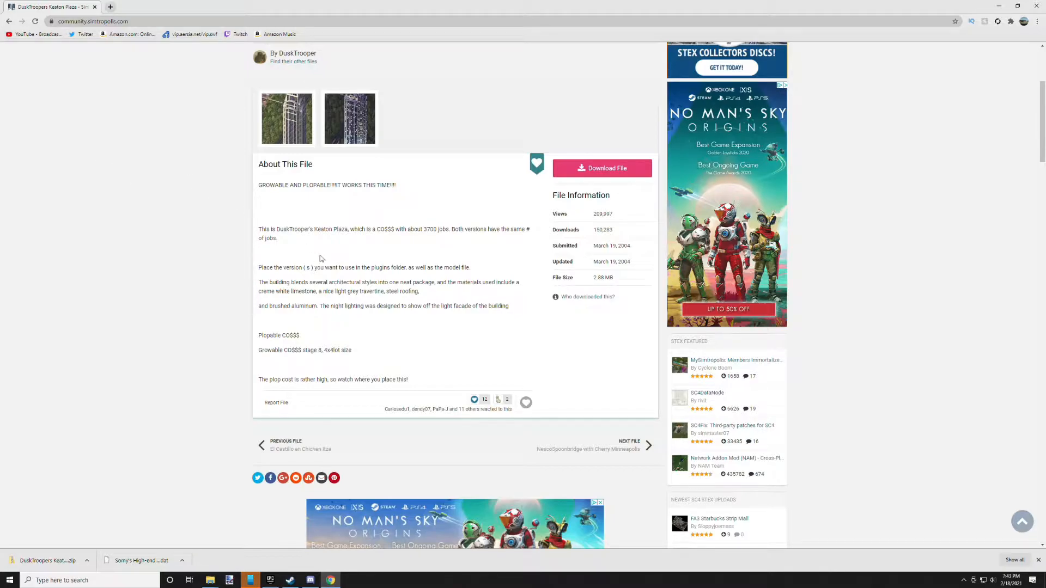
{"action": "mouse_move", "coordinate": [255, 324]}
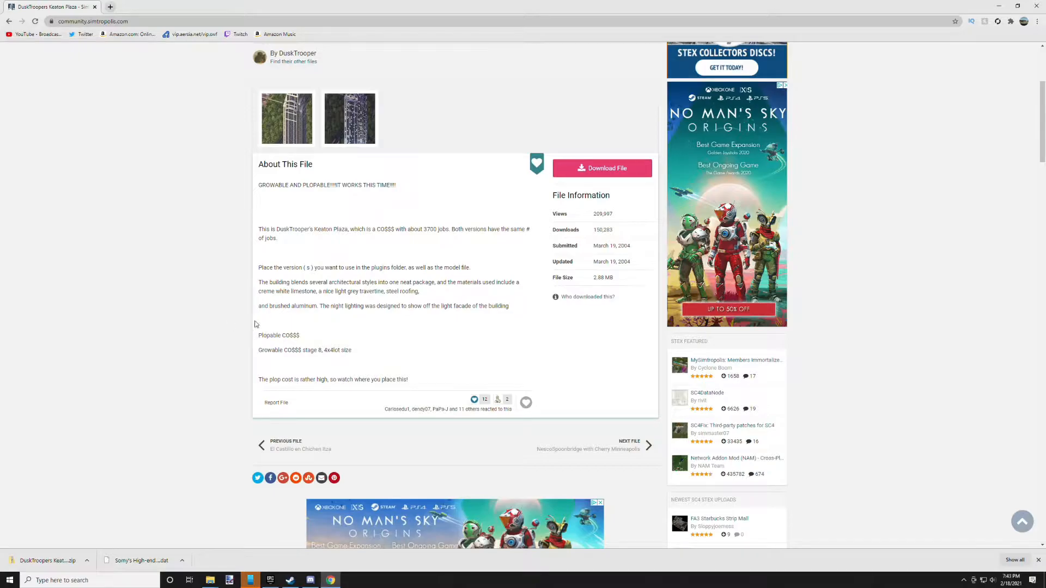
{"action": "mouse_move", "coordinate": [245, 351]}
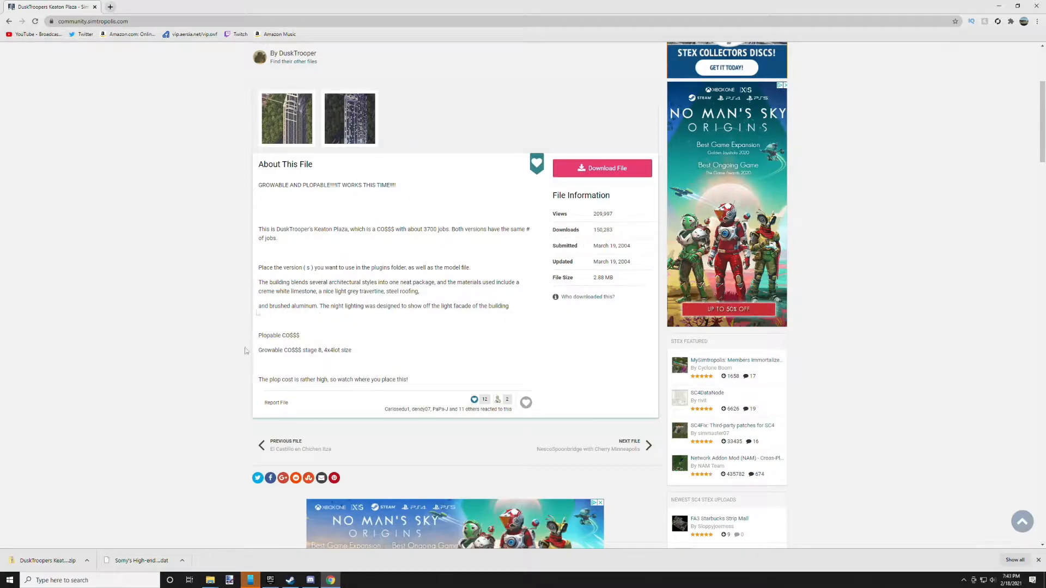
{"action": "mouse_move", "coordinate": [440, 131]}
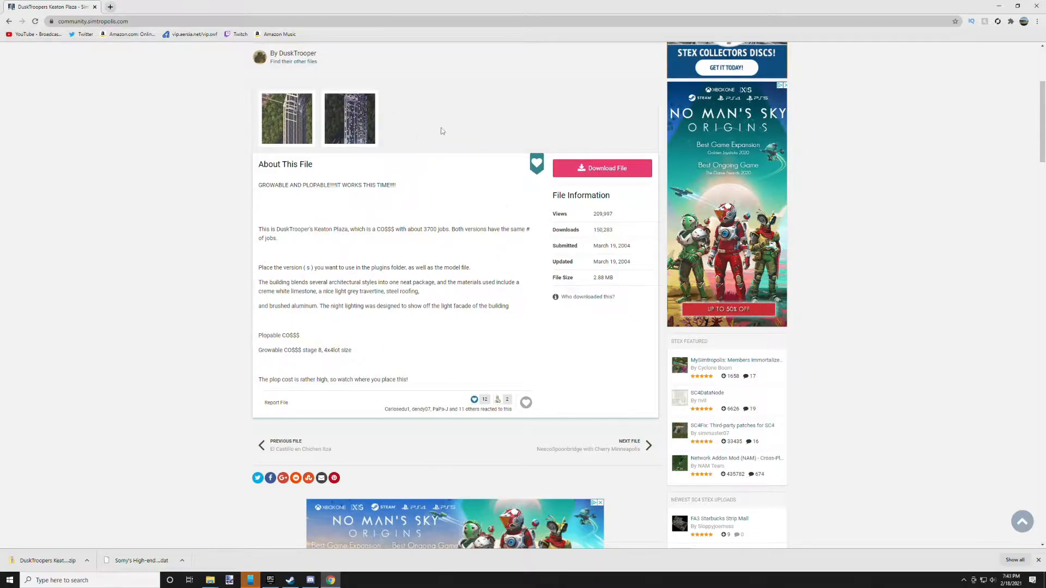
{"action": "mouse_move", "coordinate": [359, 280]}
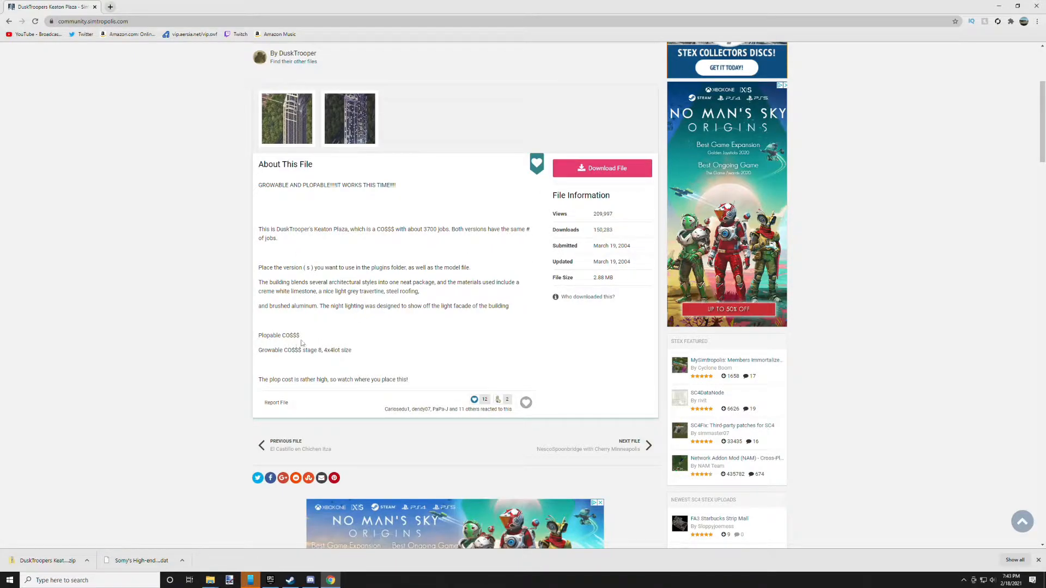
{"action": "mouse_move", "coordinate": [371, 324]}
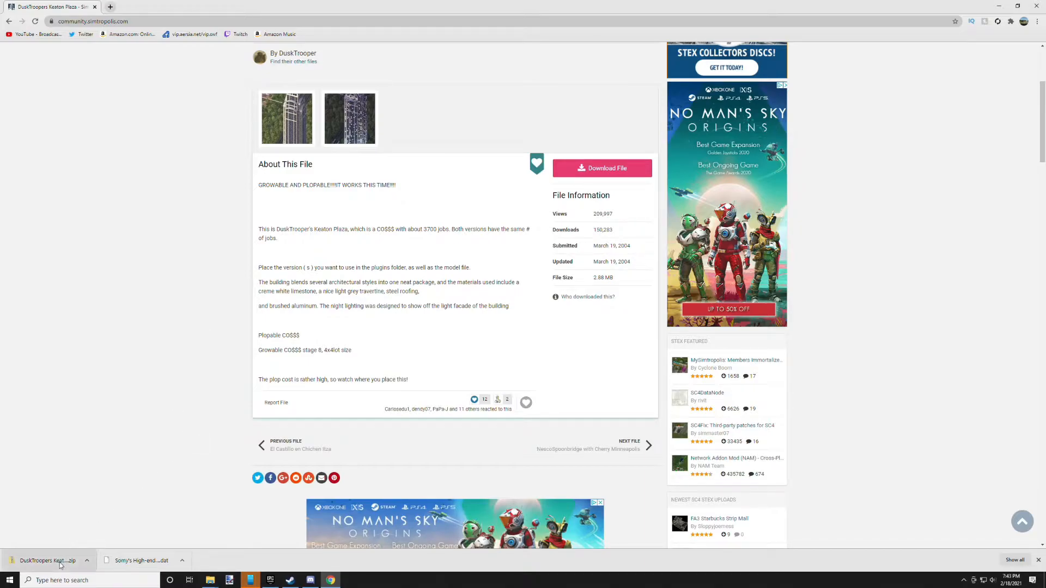
Extract the downloaded Keaton Plaza zip in Downloads into a DuskTroopers Keaton Plaza folder
{"action": "left_click", "coordinate": [50, 560]}
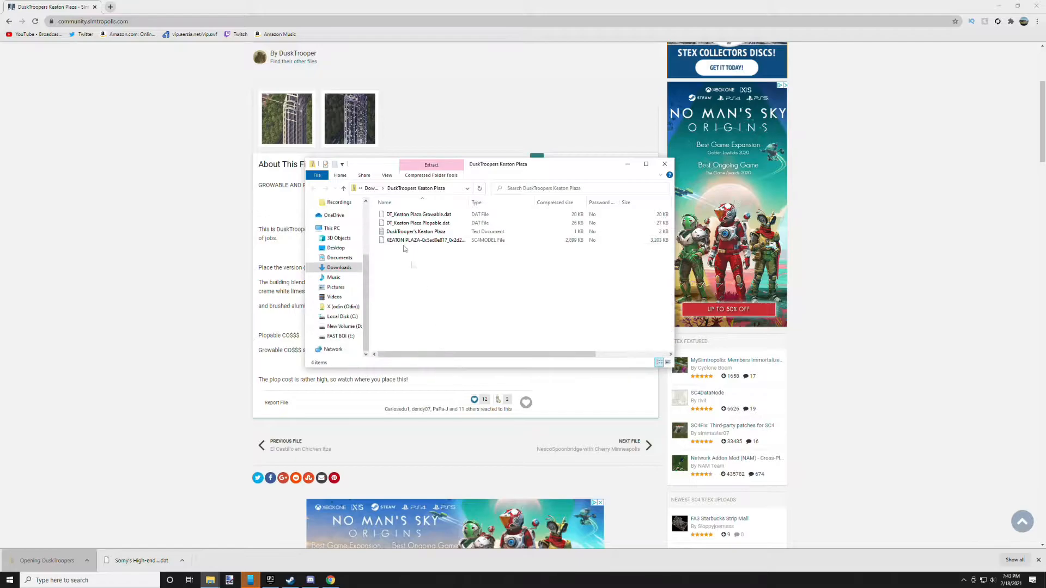
{"action": "left_click", "coordinate": [354, 187]}
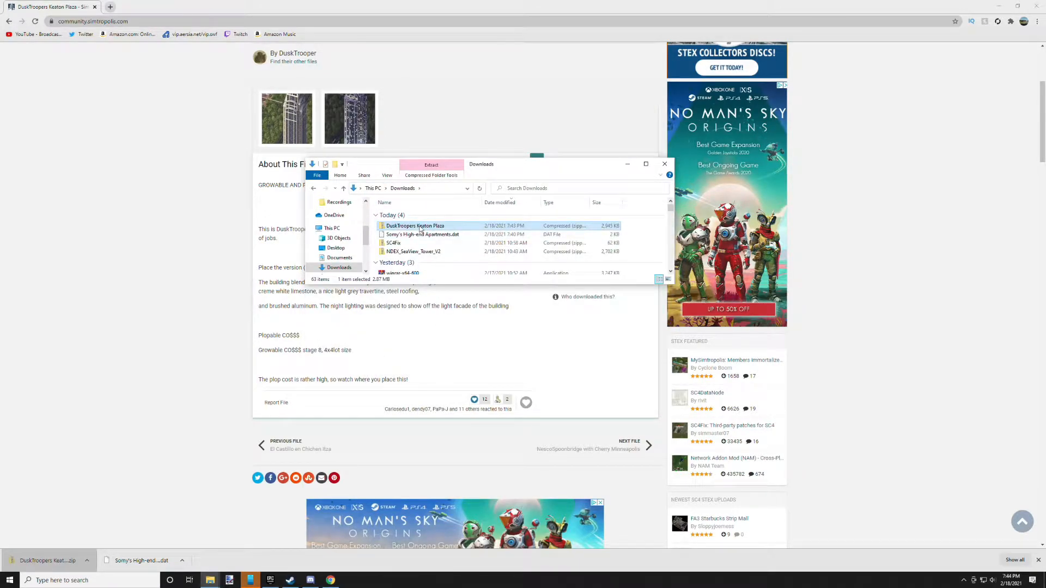
{"action": "right_click", "coordinate": [414, 225]}
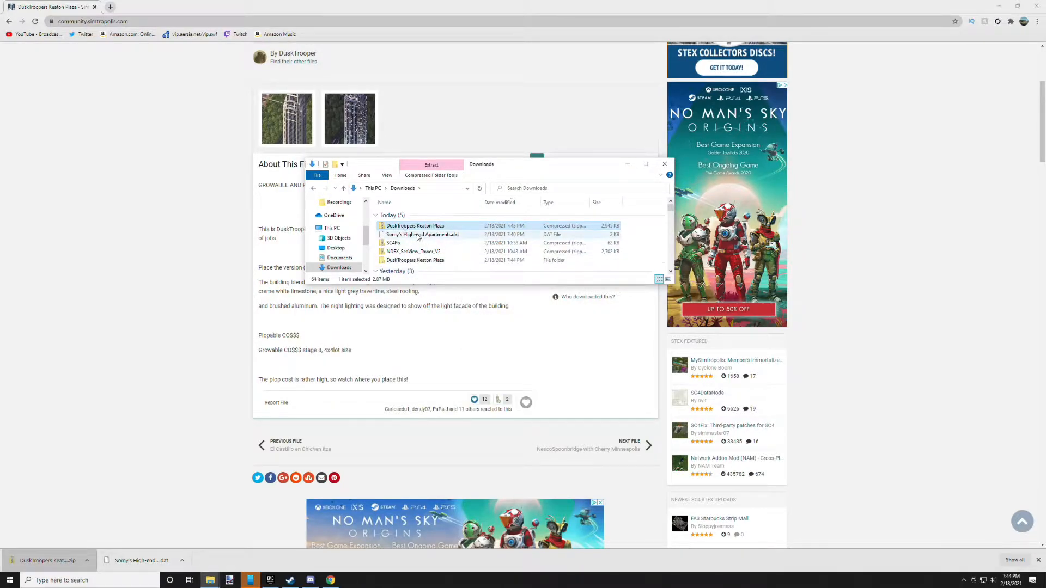
{"action": "left_click", "coordinate": [415, 260]}
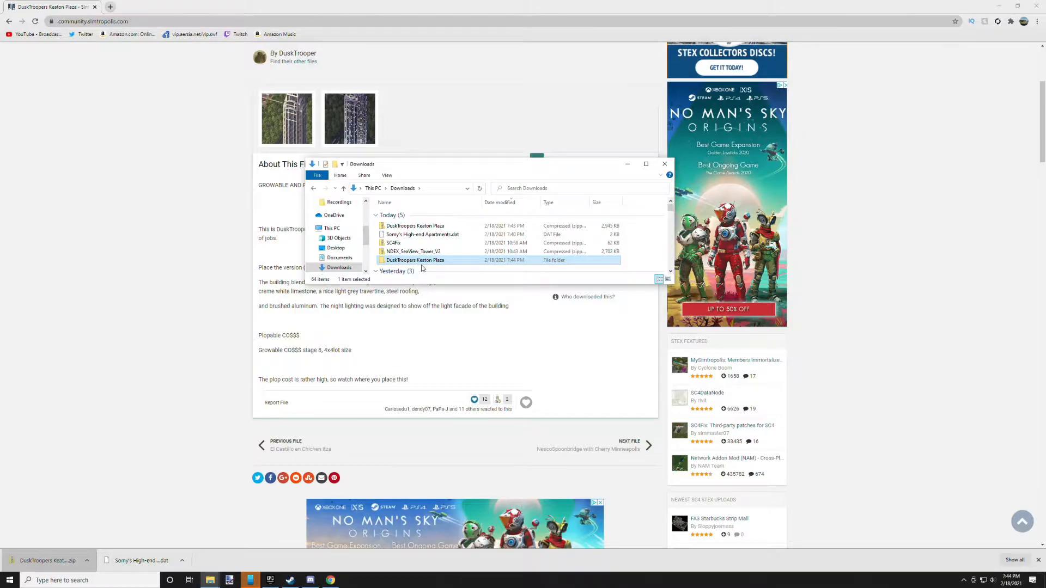
{"action": "mouse_move", "coordinate": [312, 501]}
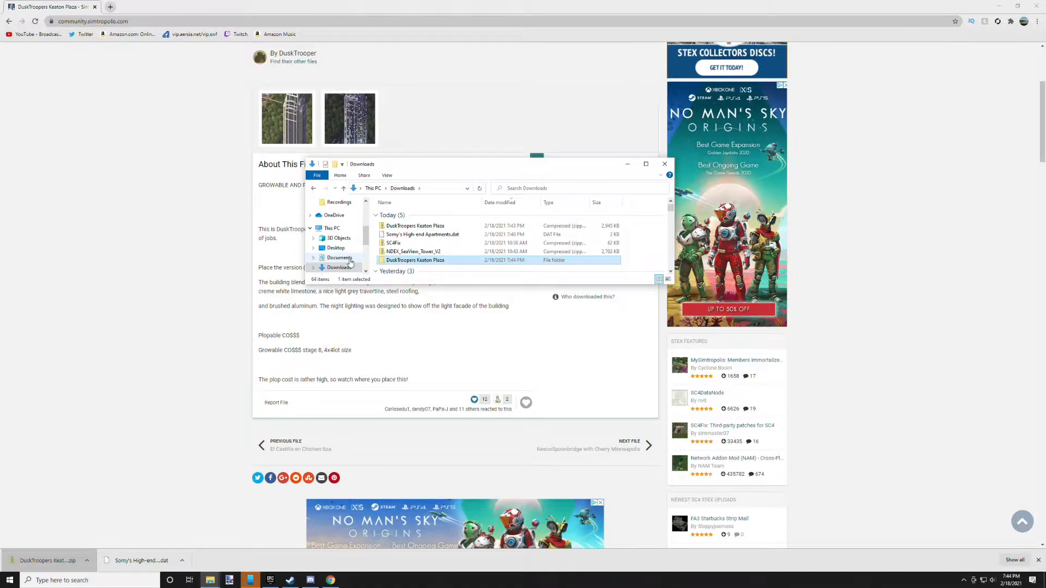
Go to Documents > SimCity 4 and paste the Keaton Plaza folder into Plugins
{"action": "left_click", "coordinate": [339, 258]}
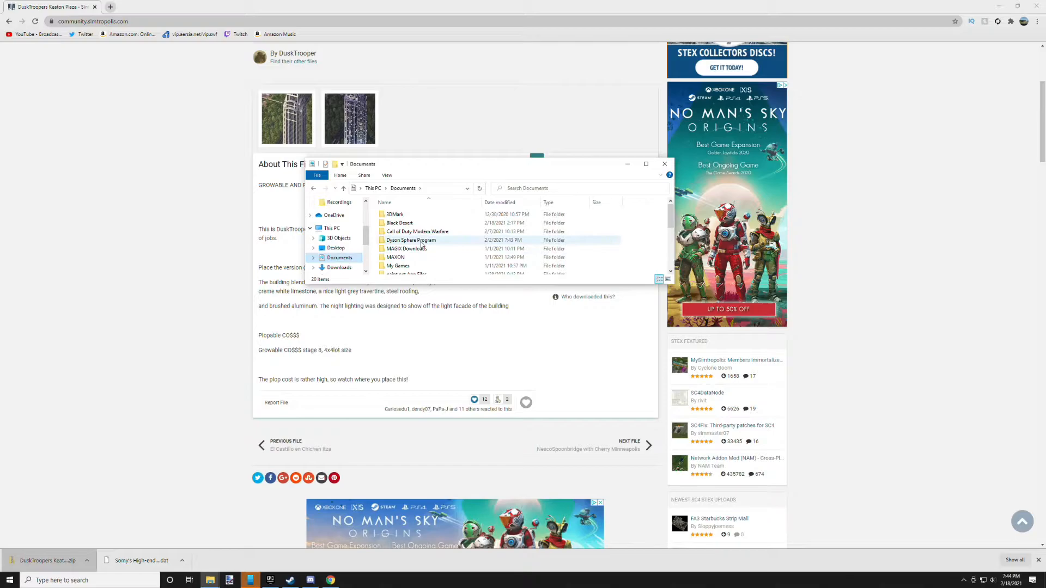
{"action": "left_click", "coordinate": [397, 236]}
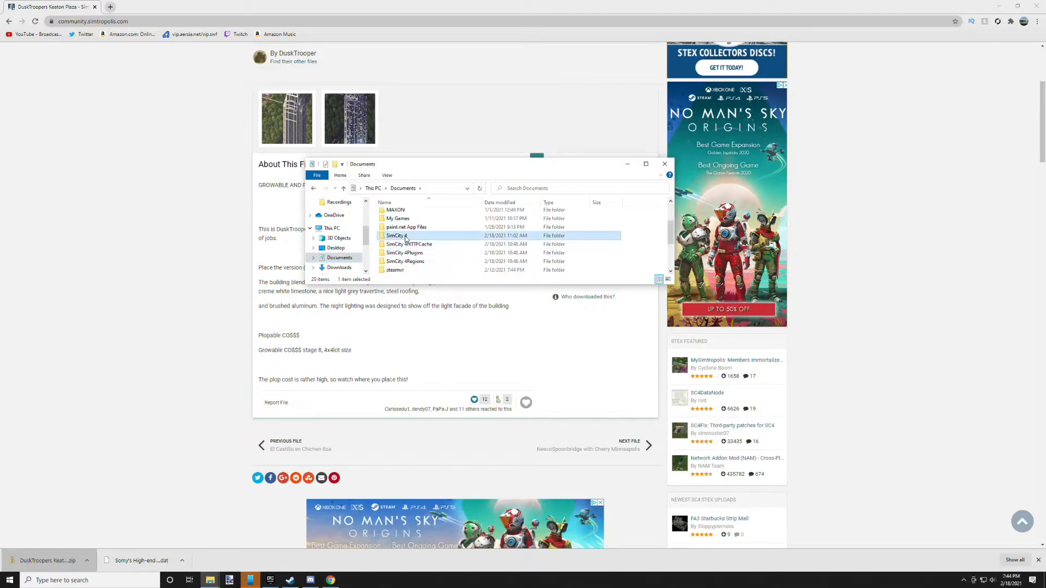
{"action": "double_click", "coordinate": [394, 235]}
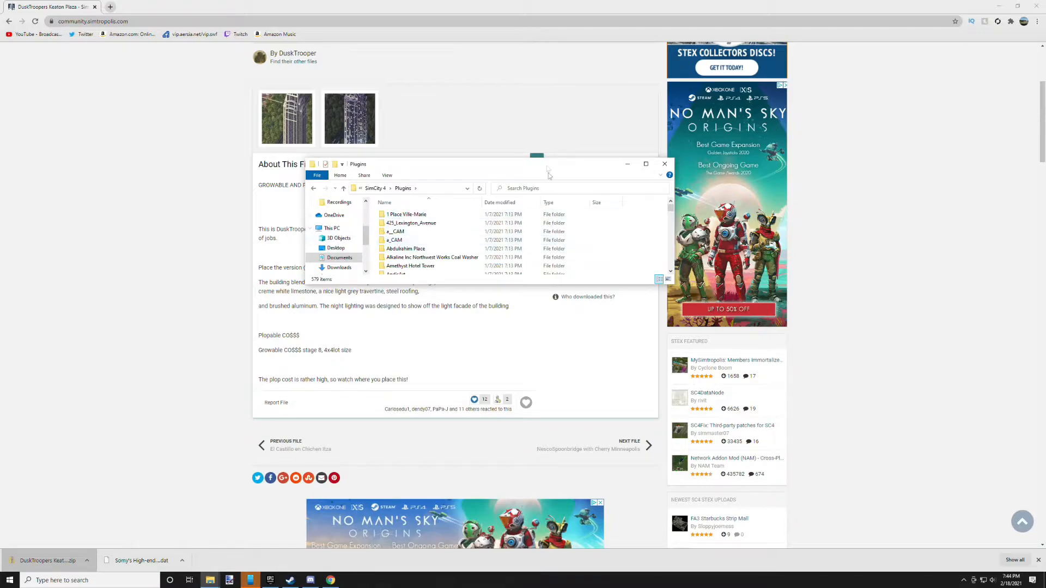
{"action": "mouse_move", "coordinate": [447, 298]}
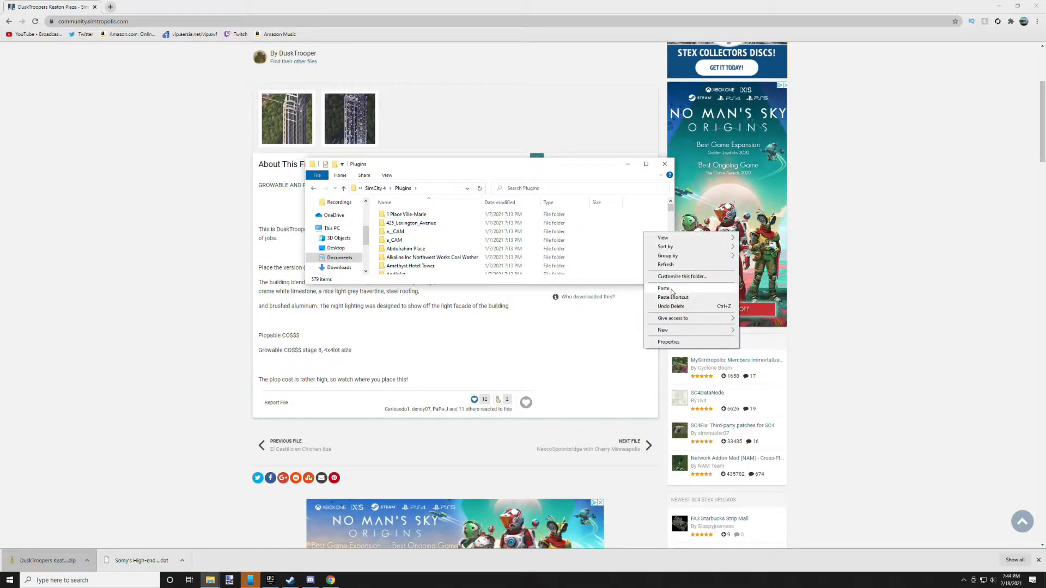
{"action": "left_click", "coordinate": [663, 288]}
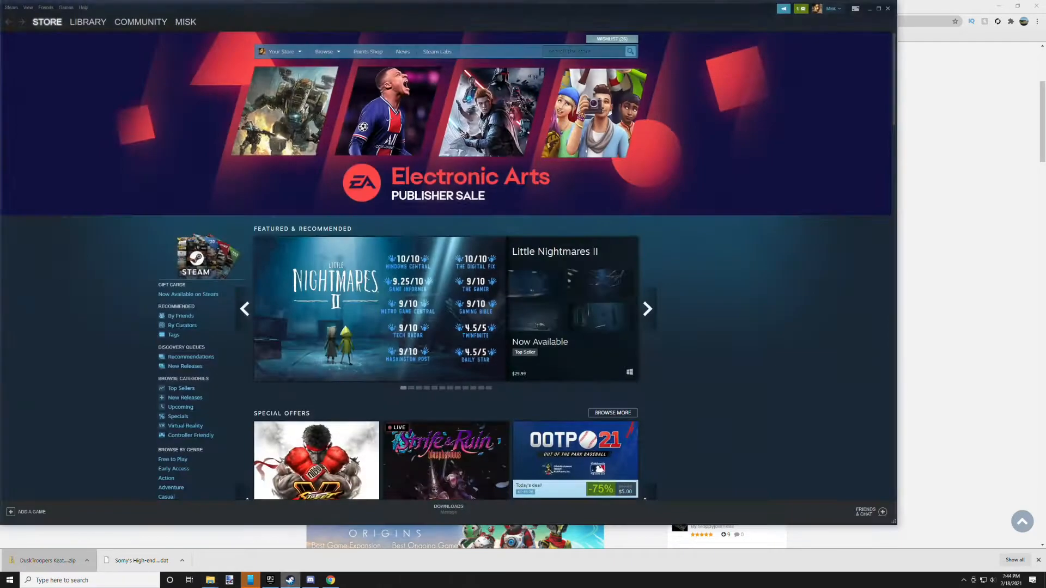
Find SimCity 4 Deluxe in the Steam library and open its Properties
{"action": "left_click", "coordinate": [88, 21]}
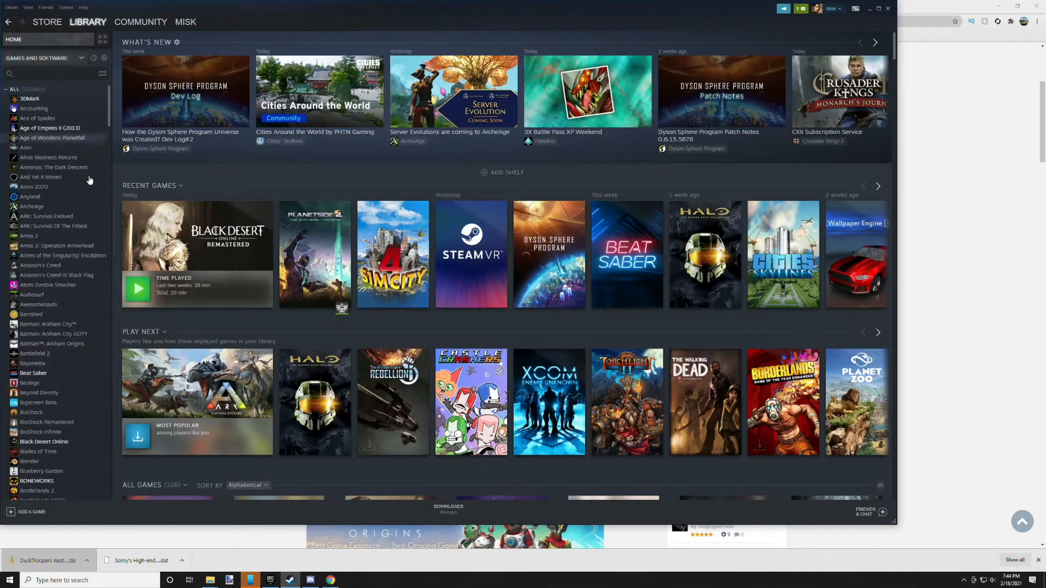
{"action": "scroll", "scroll_direction": "down", "scroll_amount": 3}
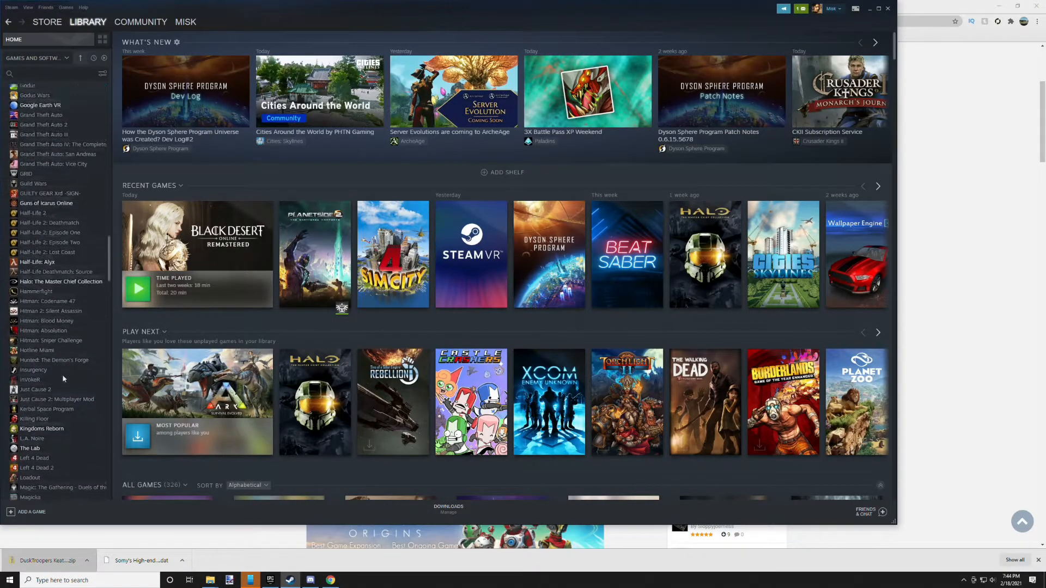
{"action": "scroll", "scroll_direction": "down", "scroll_amount": 3}
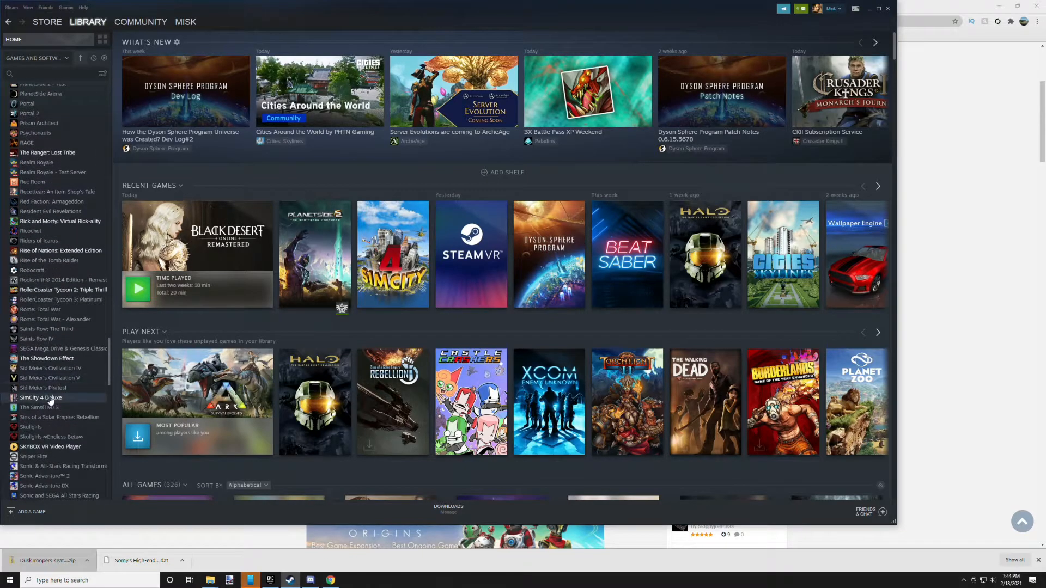
{"action": "left_click", "coordinate": [41, 397]}
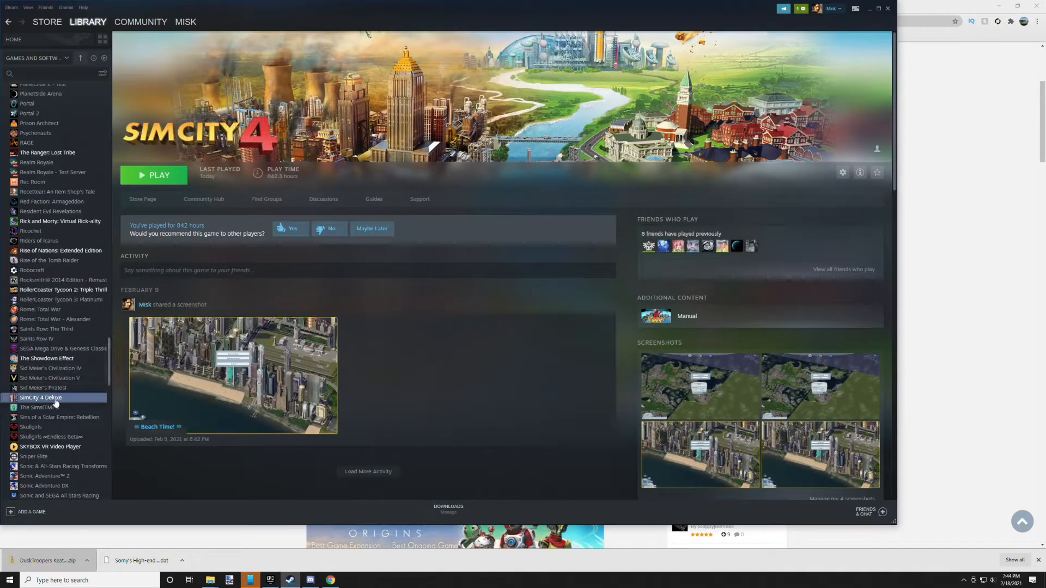
{"action": "right_click", "coordinate": [42, 398]}
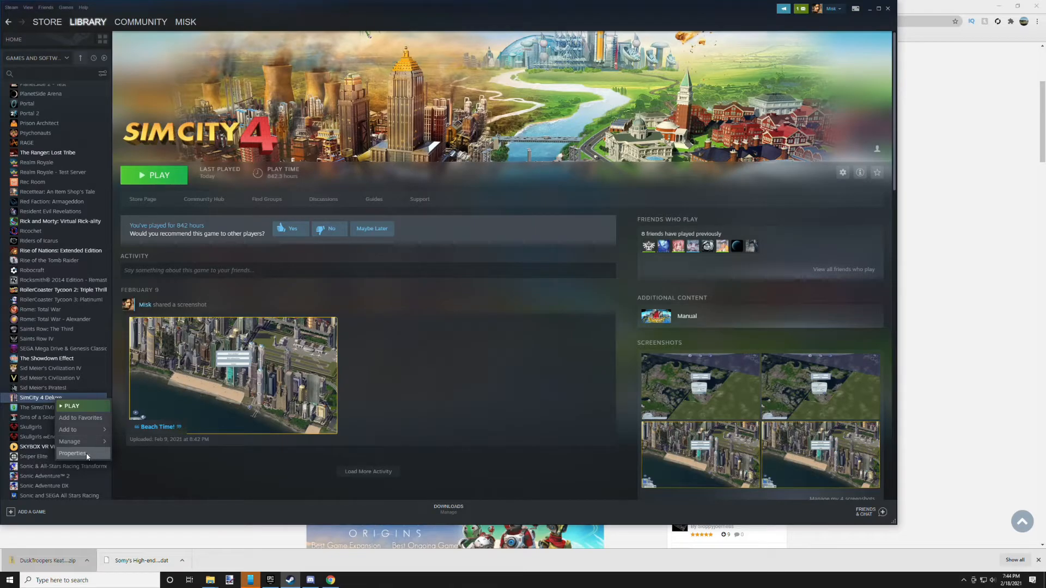
{"action": "left_click", "coordinate": [72, 453]}
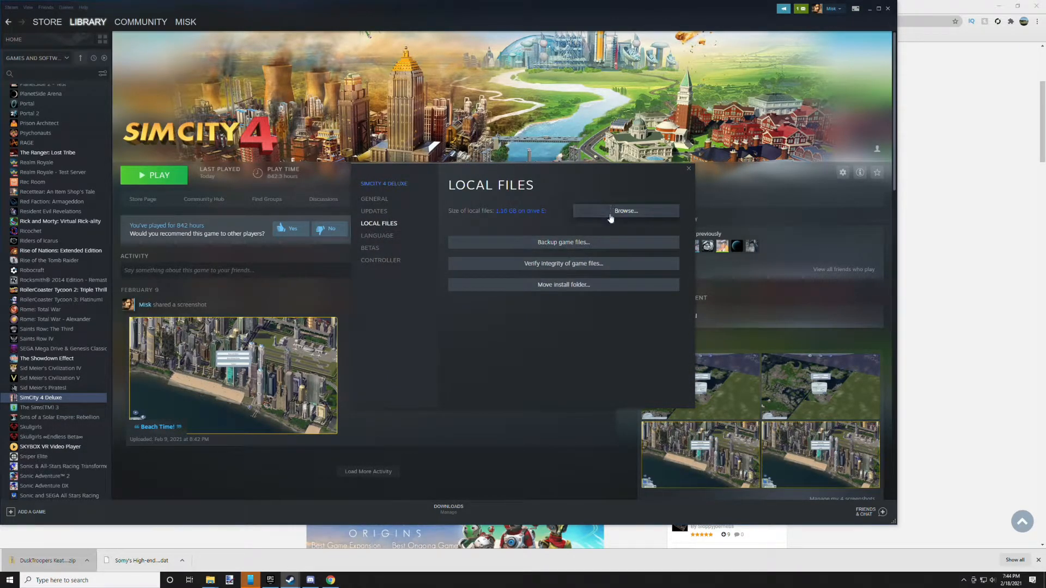
Browse SimCity 4 Deluxe's local files to show its installation folder with Plugins subfolders
{"action": "left_click", "coordinate": [624, 211]}
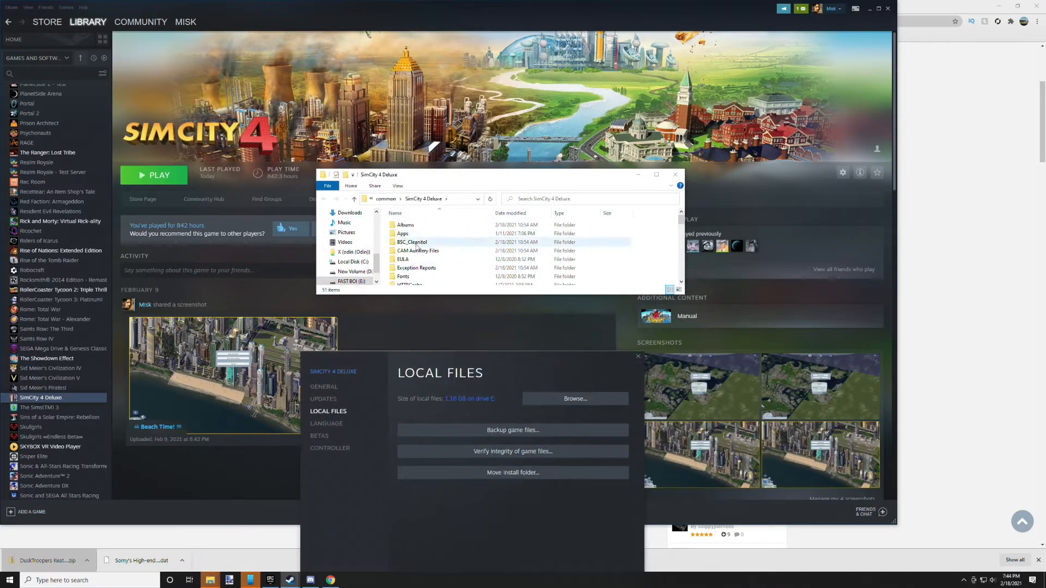
{"action": "scroll", "scroll_direction": "down", "scroll_amount": 3}
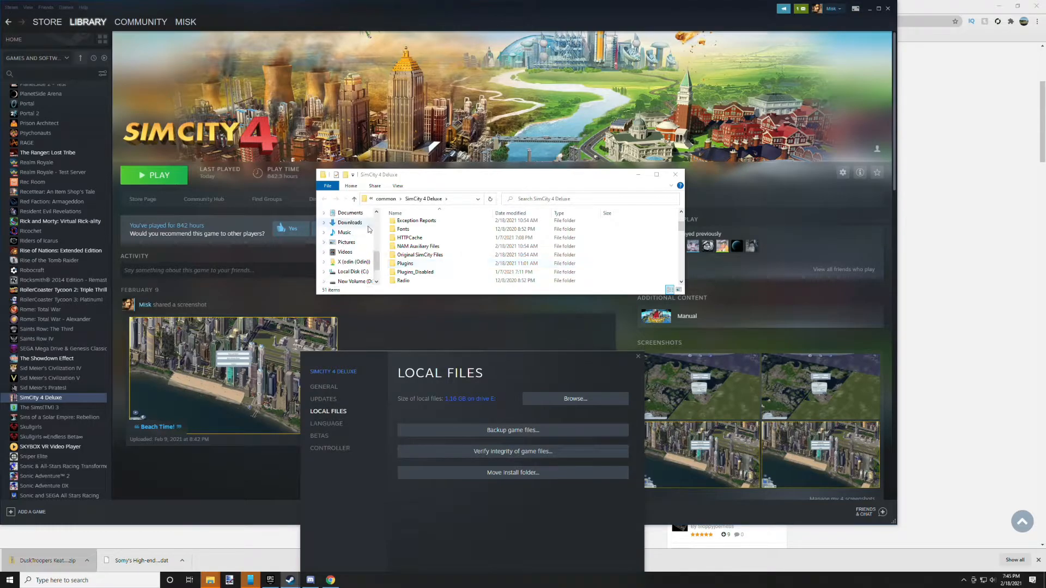
{"action": "left_click", "coordinate": [416, 220]}
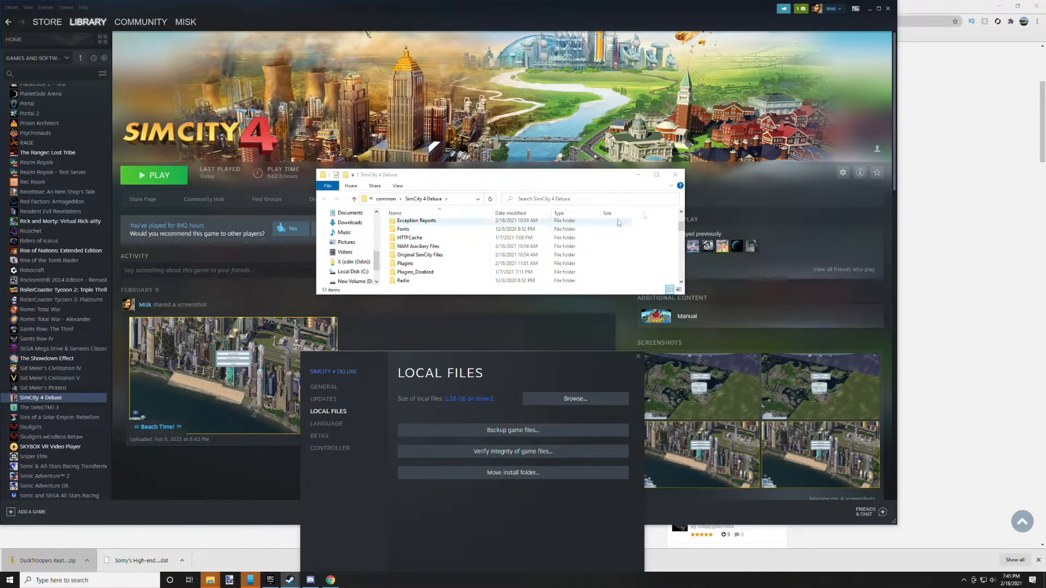
Paste the mod folder into Documents > SimCity 4 > Plugins, replacing same-named files
{"action": "left_click", "coordinate": [350, 212]}
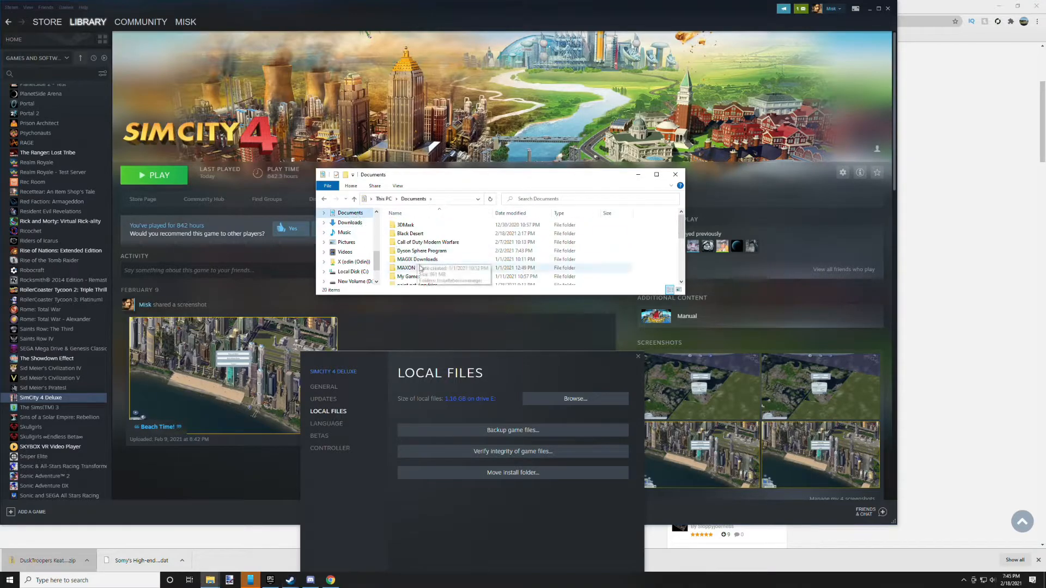
{"action": "double_click", "coordinate": [414, 276]}
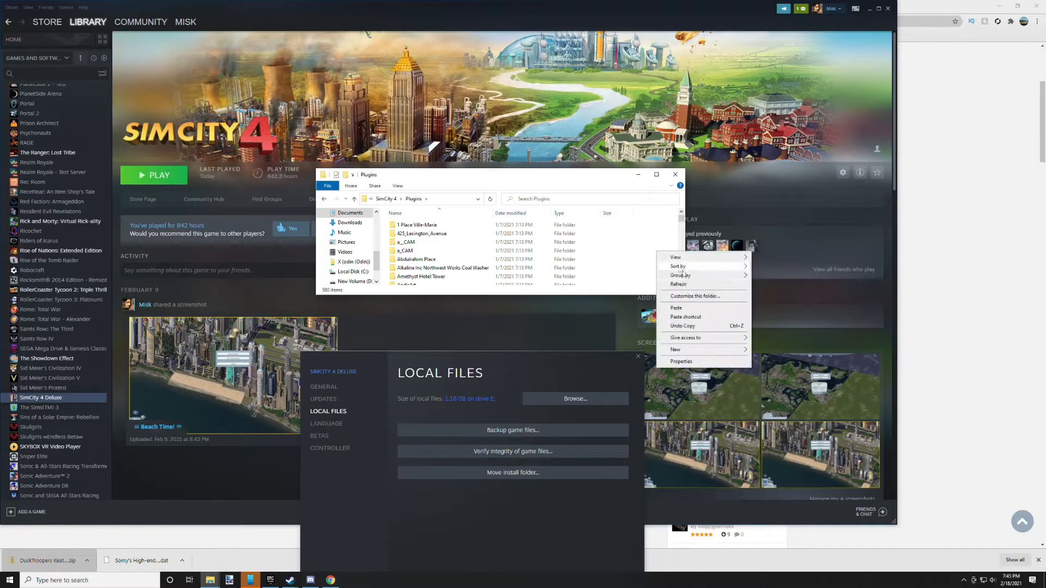
{"action": "left_click", "coordinate": [675, 307]}
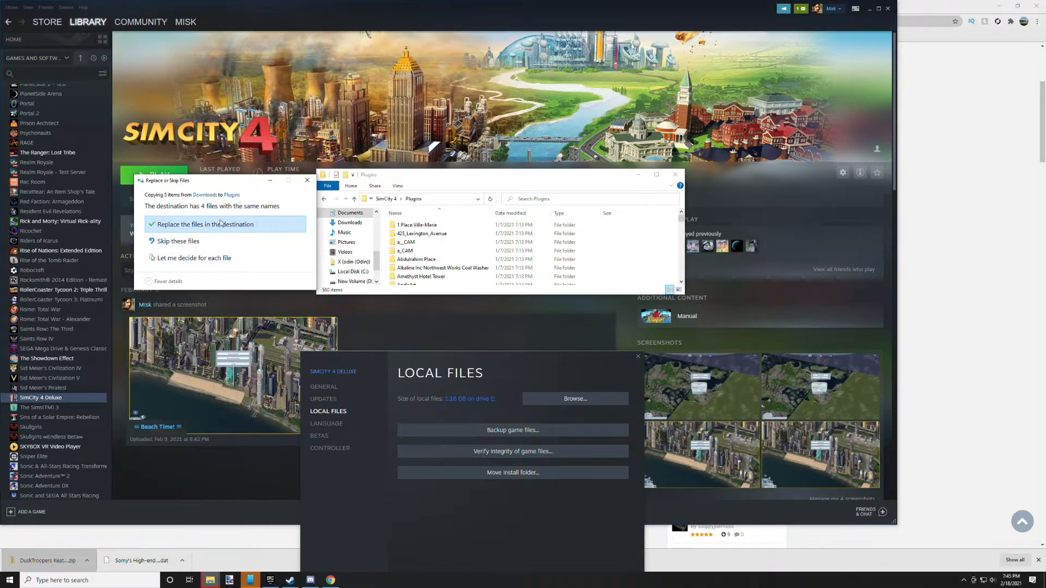
{"action": "left_click", "coordinate": [205, 223]}
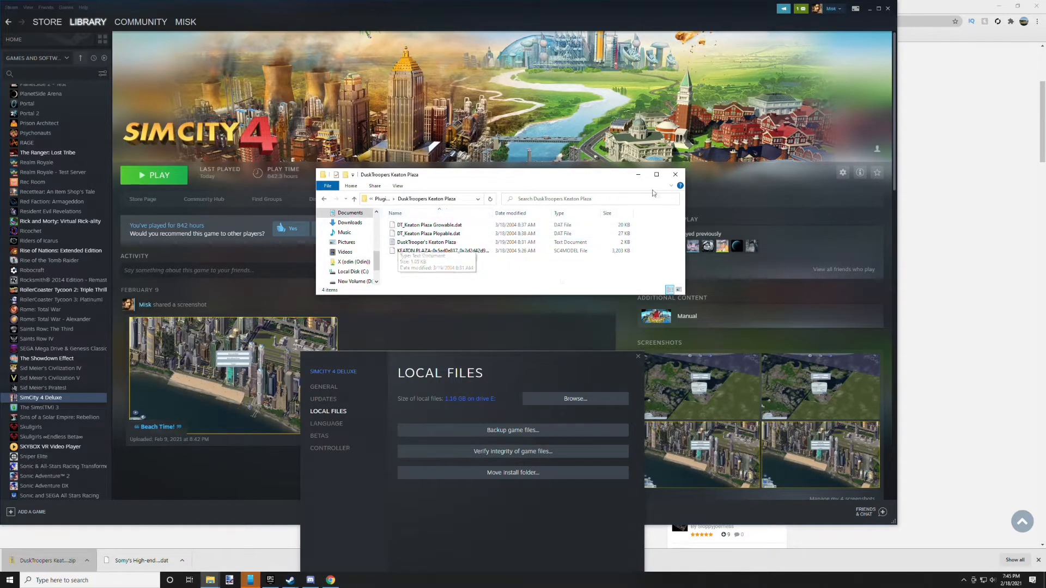
{"action": "left_click", "coordinate": [674, 174]}
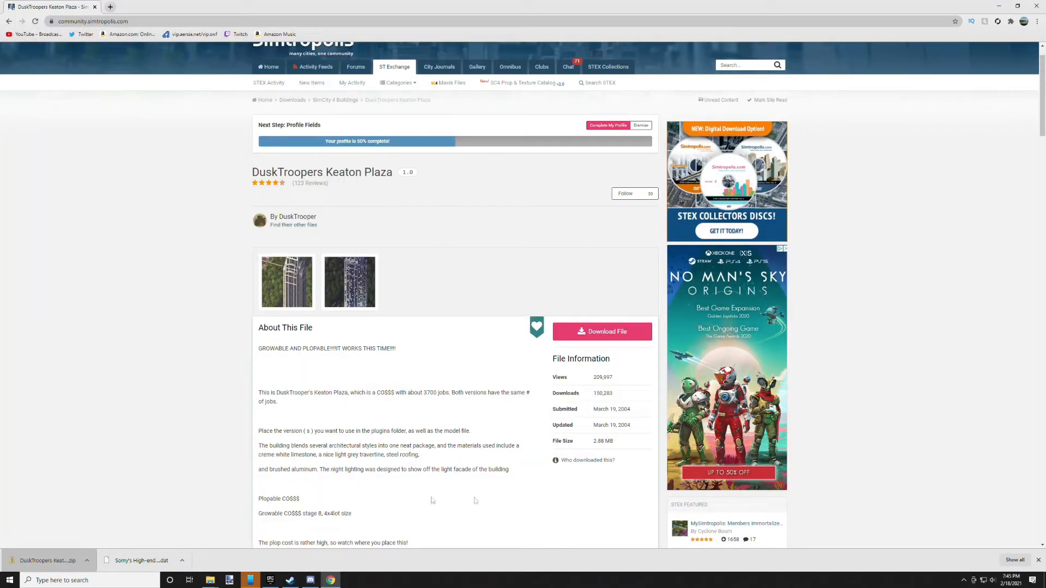
{"action": "mouse_move", "coordinate": [338, 102]}
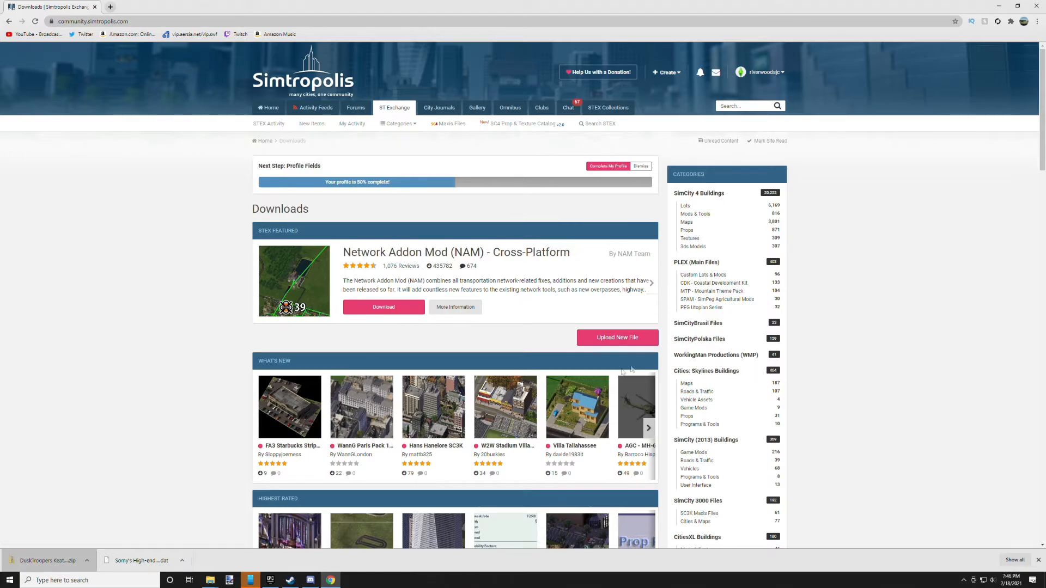
{"action": "mouse_move", "coordinate": [487, 347]}
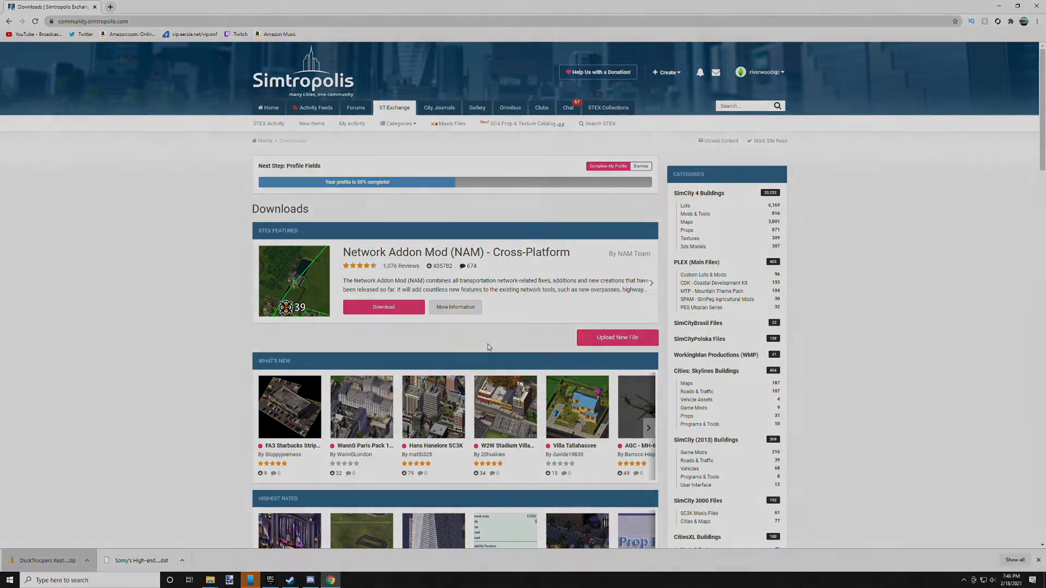